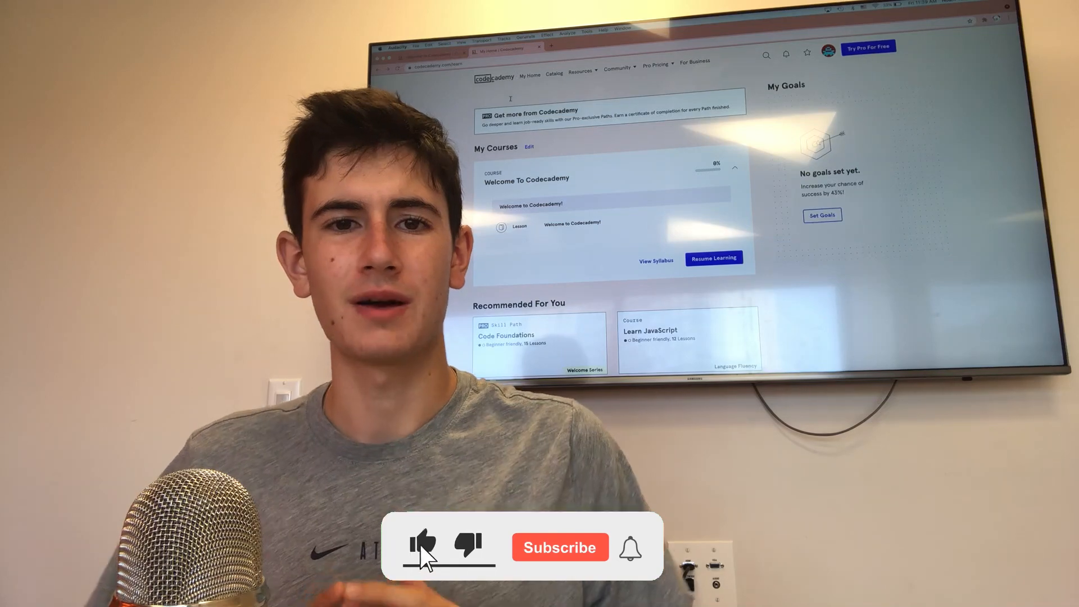
Resume the Welcome To Codecademy course to reach the Write some code! exercise
{"action": "left_click", "coordinate": [560, 547]}
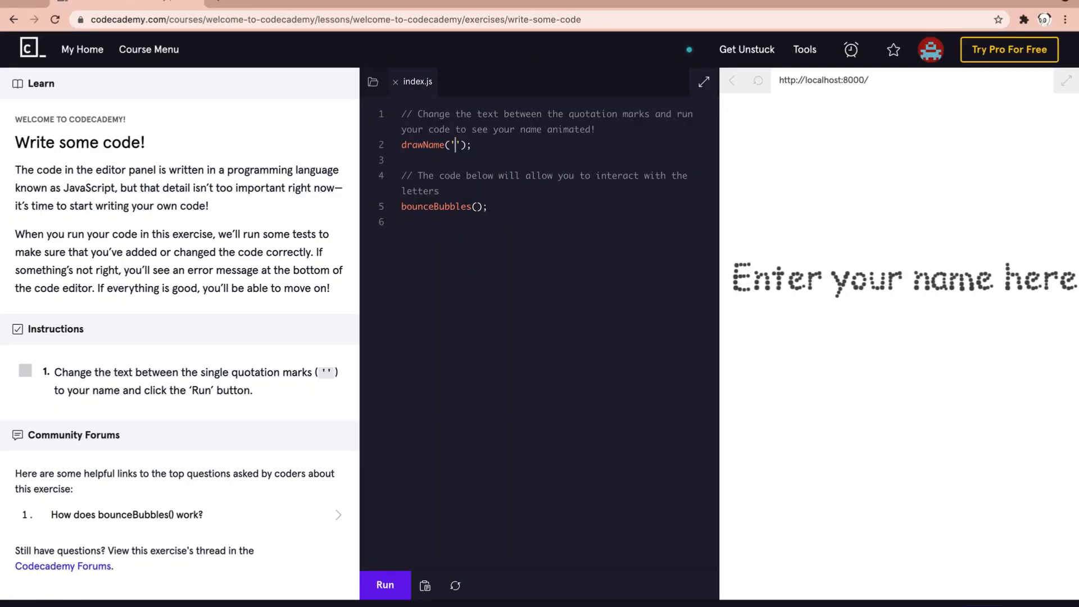
Write 'Hello Youtube' in drawName(''), run it, and advance to Changing Variables
{"action": "type", "text": "Hello Youtube"}
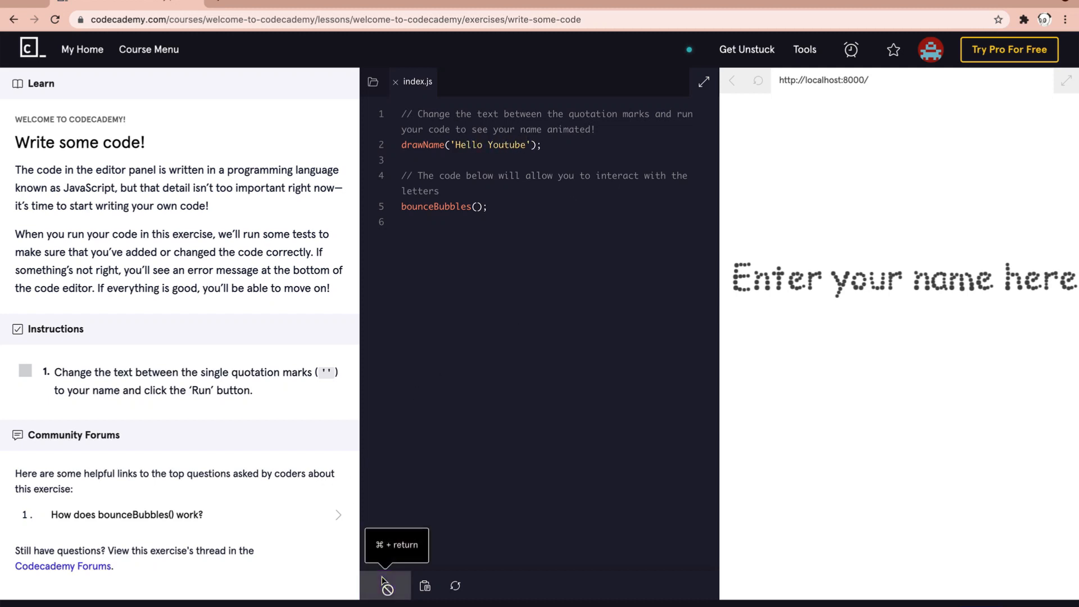
{"action": "left_click", "coordinate": [385, 585]}
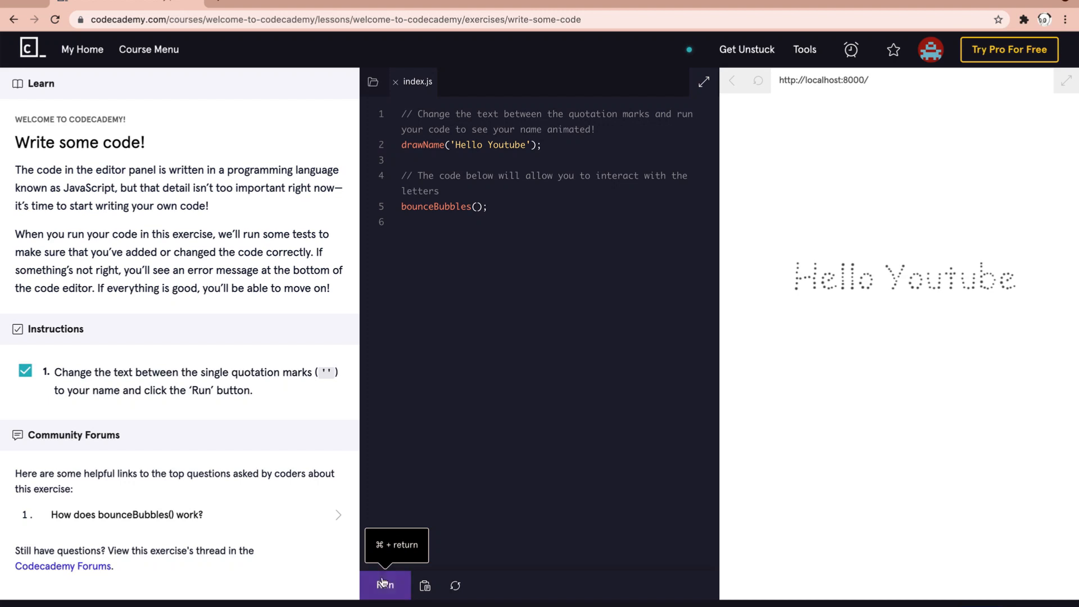
{"action": "left_click", "coordinate": [384, 585]}
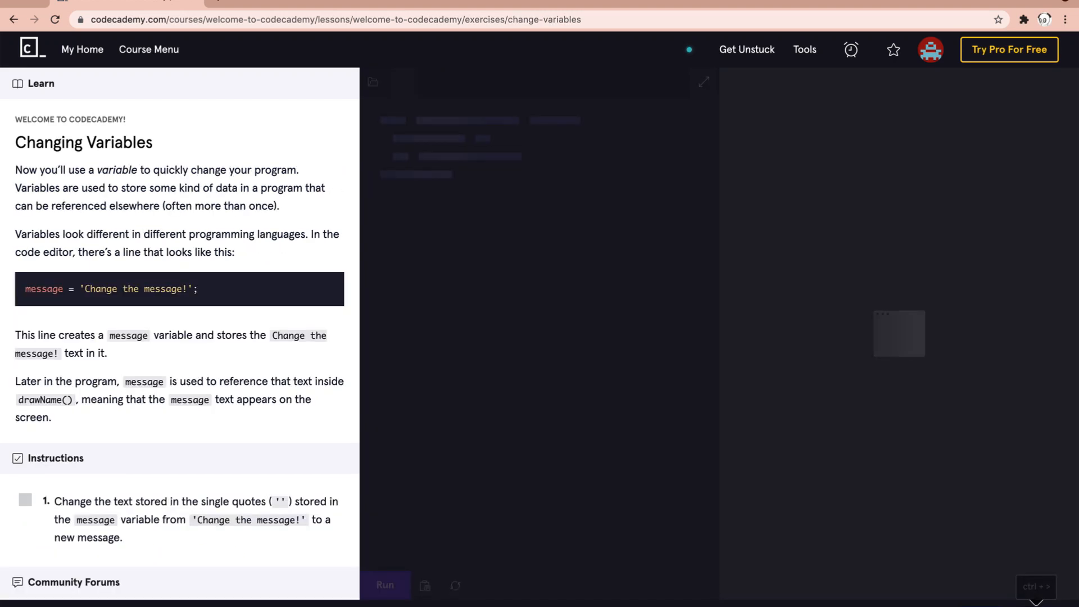
{"action": "mouse_move", "coordinate": [526, 365]}
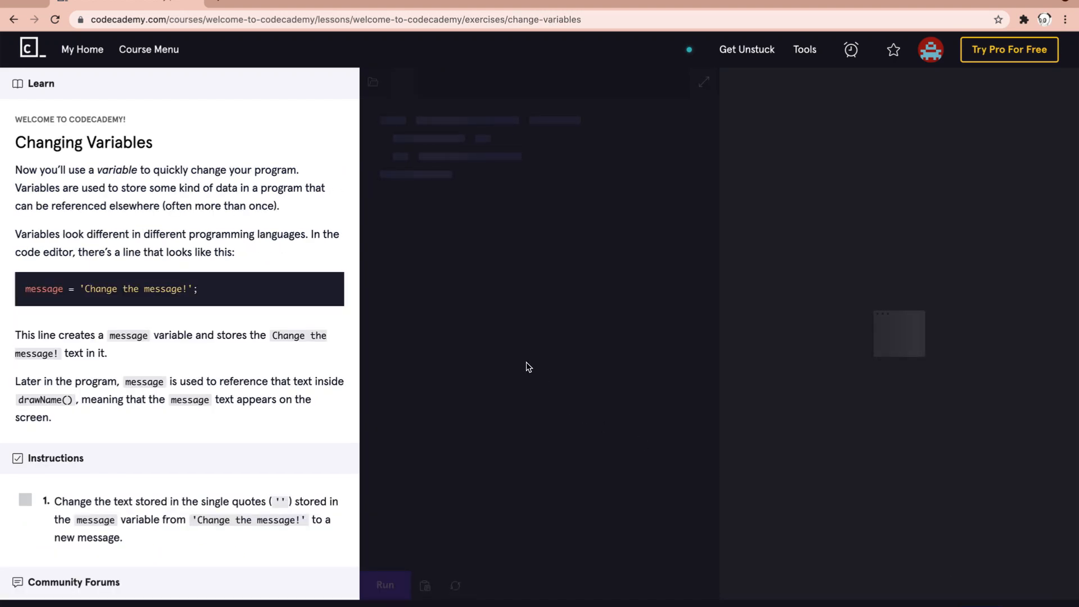